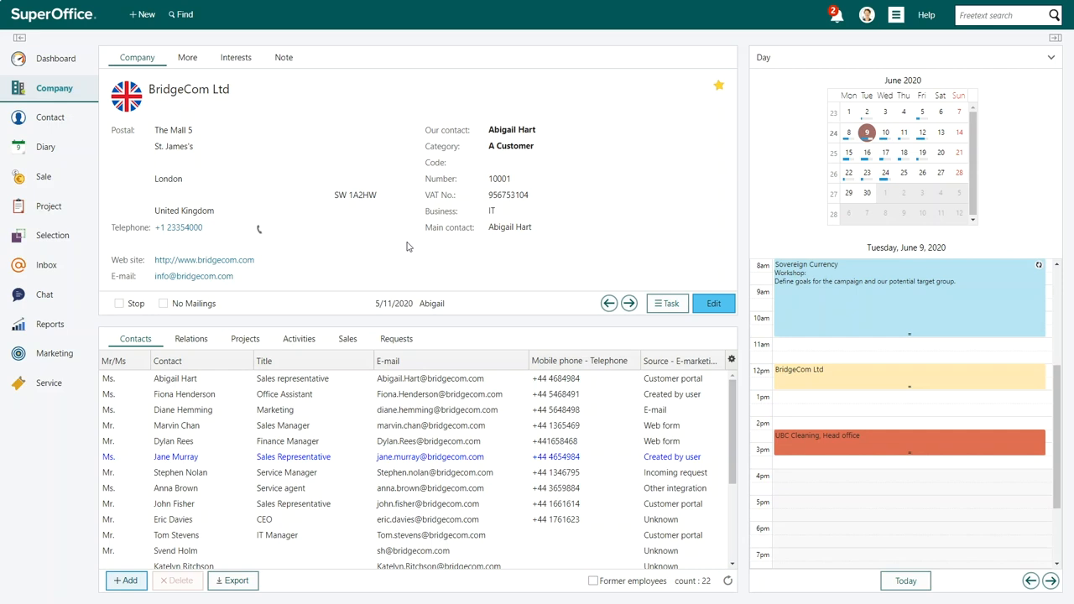
Show BridgeCom Ltd's Activities archive on the company card
left_click(299, 339)
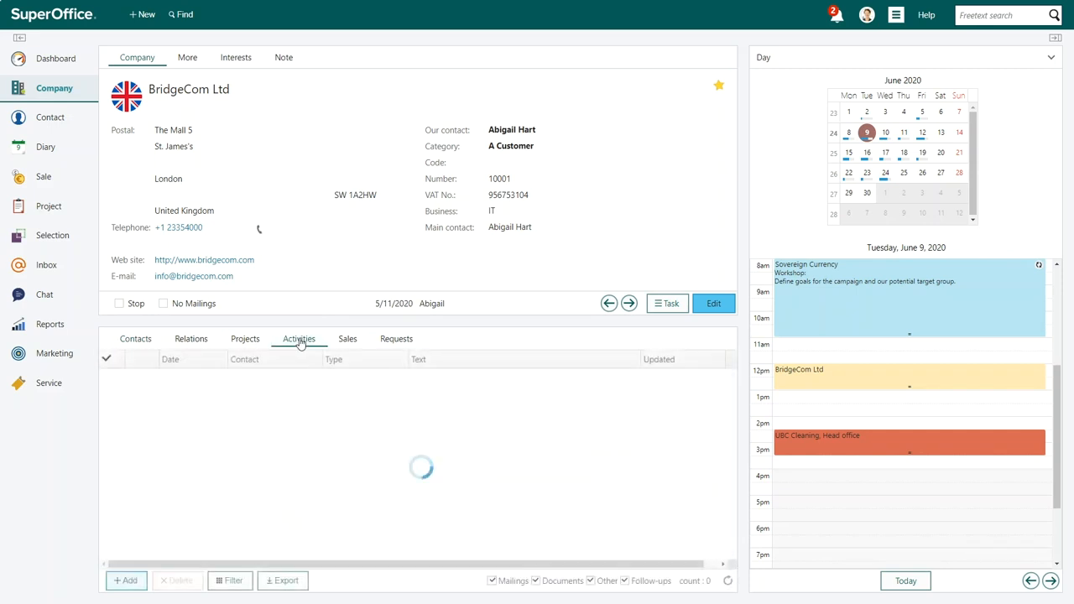
left_click(299, 339)
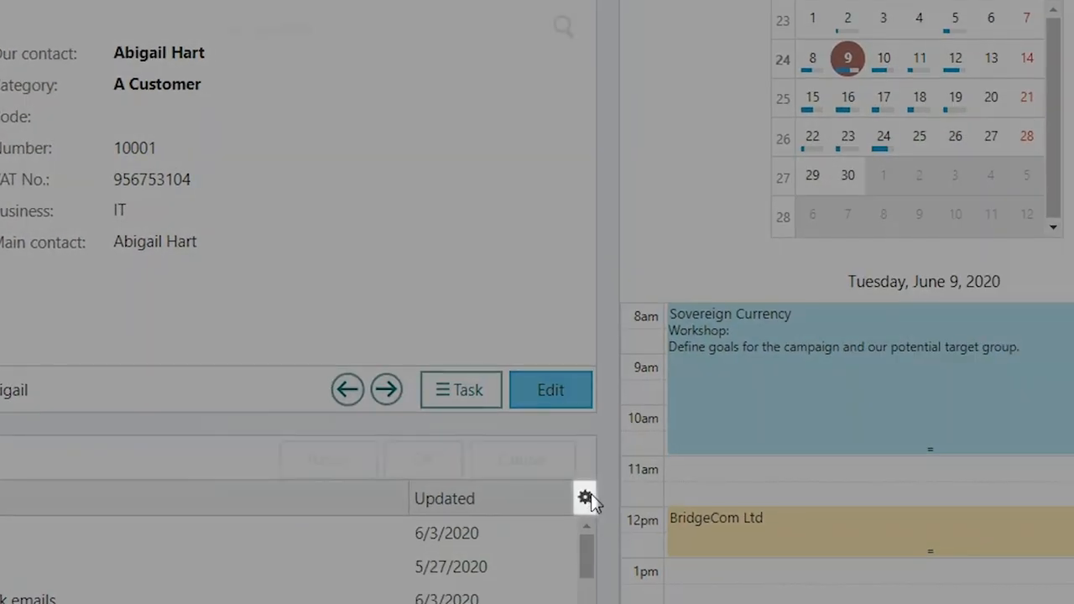
Enable column filtering in the Activities list settings
left_click(585, 497)
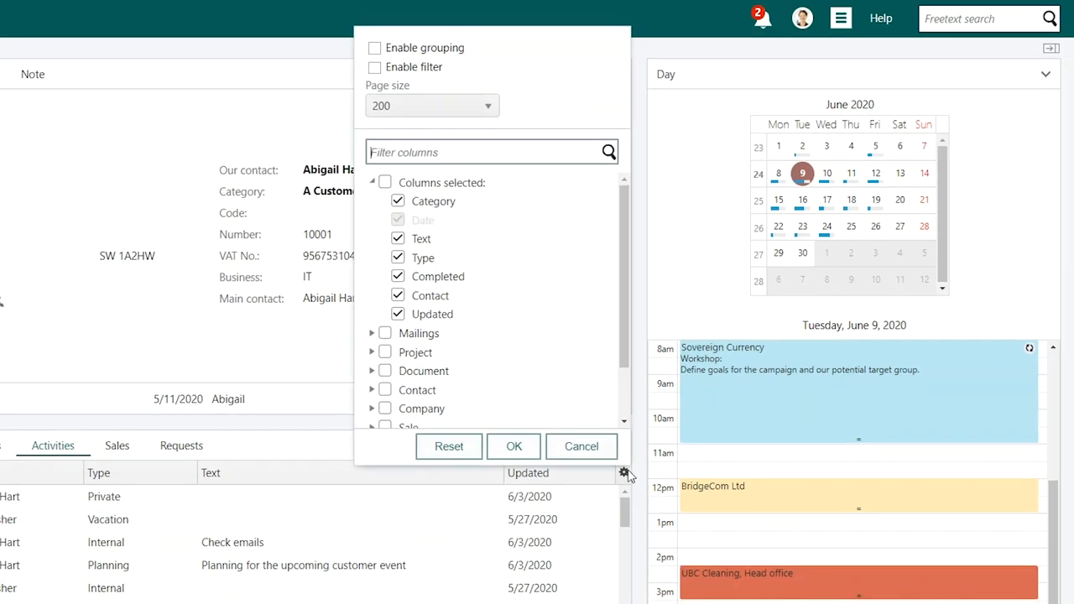
mouse_move(490, 49)
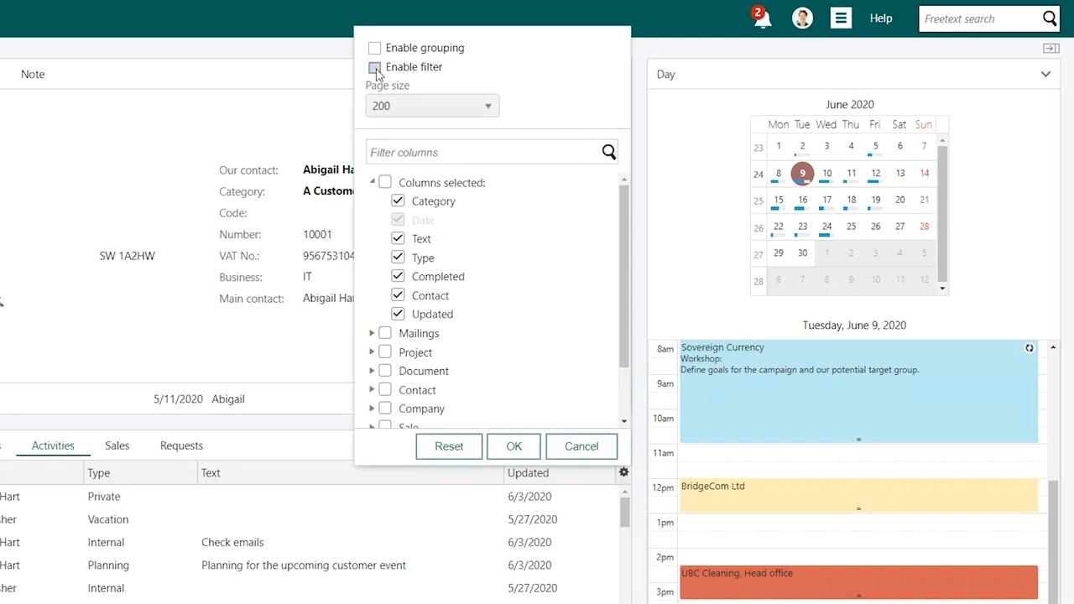
left_click(374, 67)
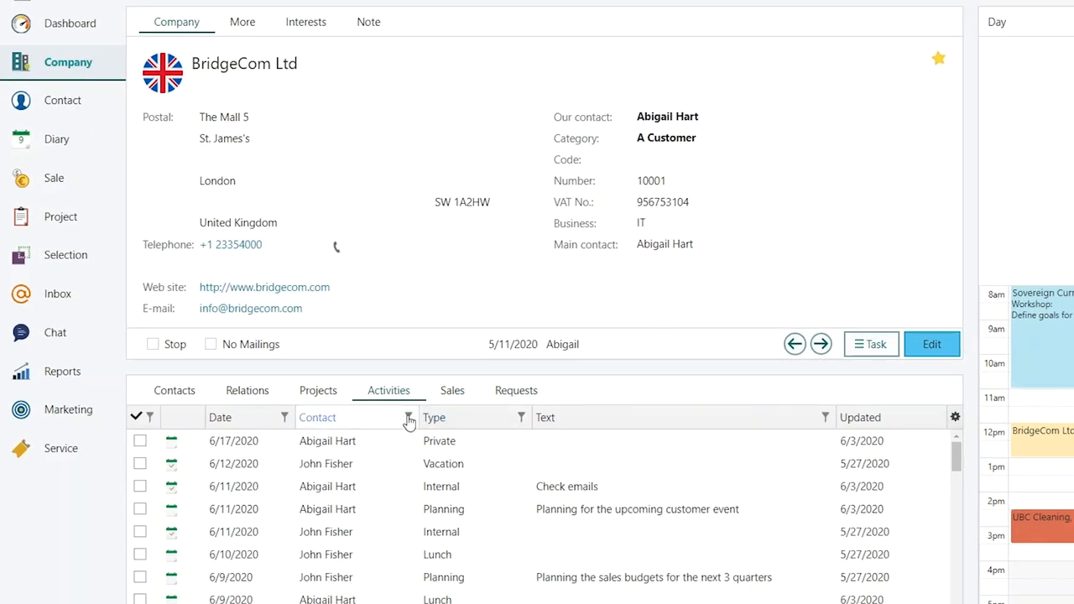
left_click(406, 417)
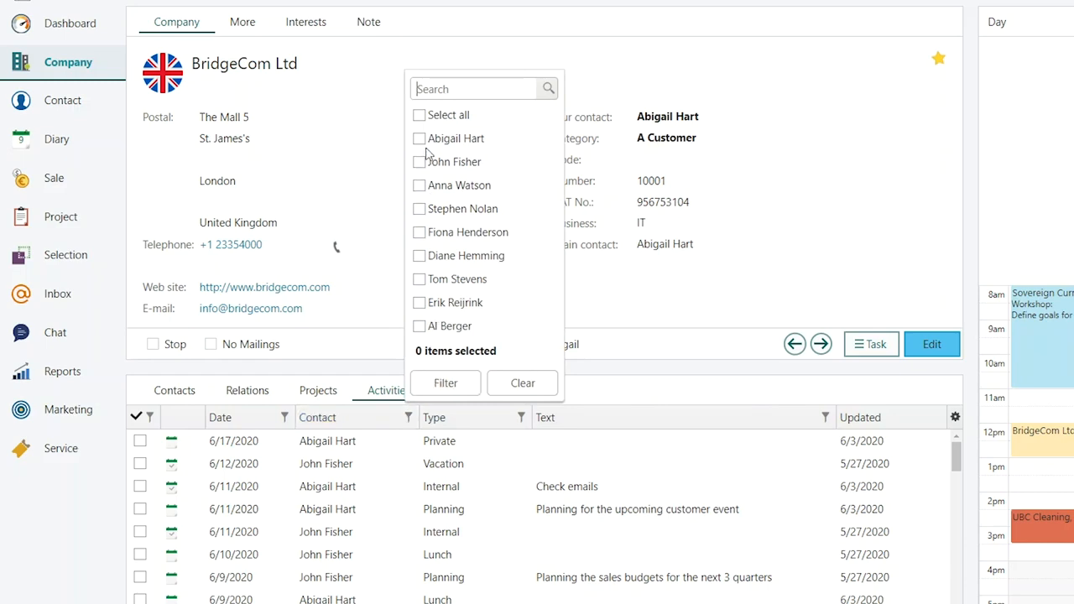
left_click(420, 138)
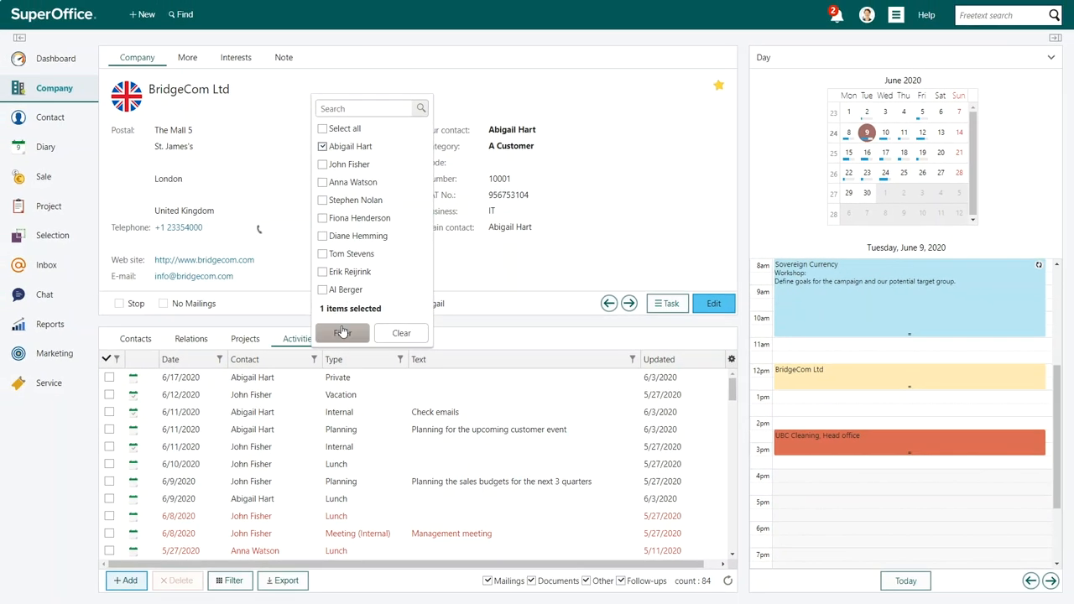
left_click(342, 332)
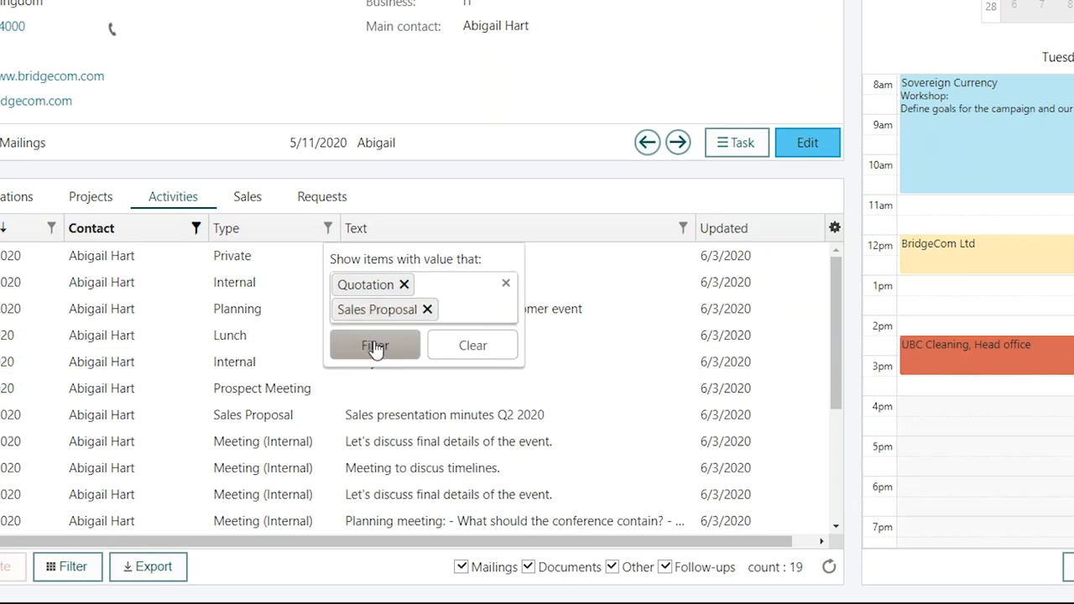
Filter the Type column to Sales Proposal, then bring up the Contact filter choices again
left_click(375, 346)
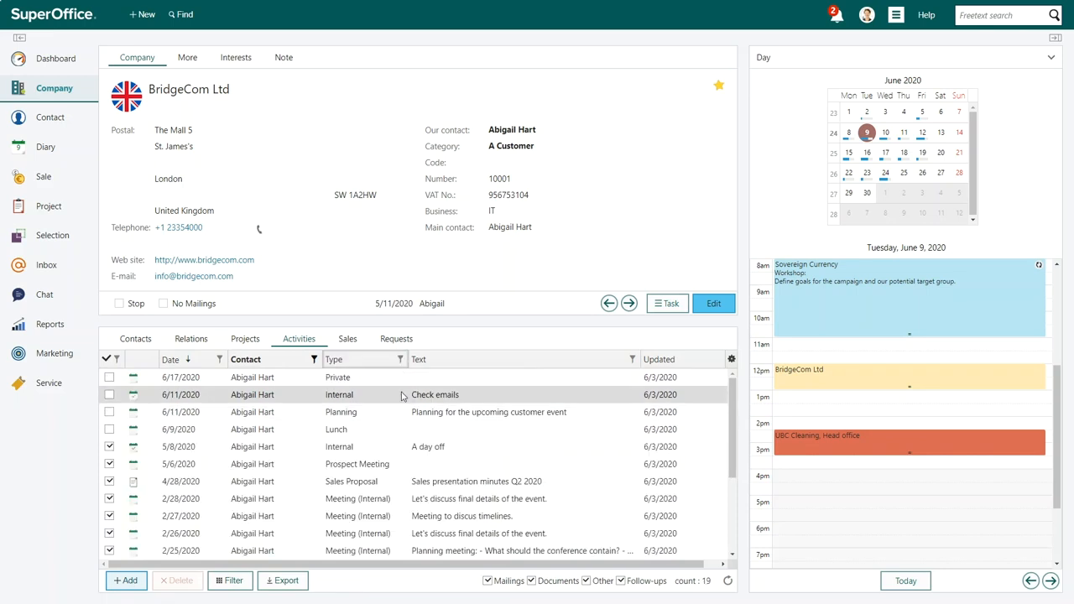
left_click(315, 359)
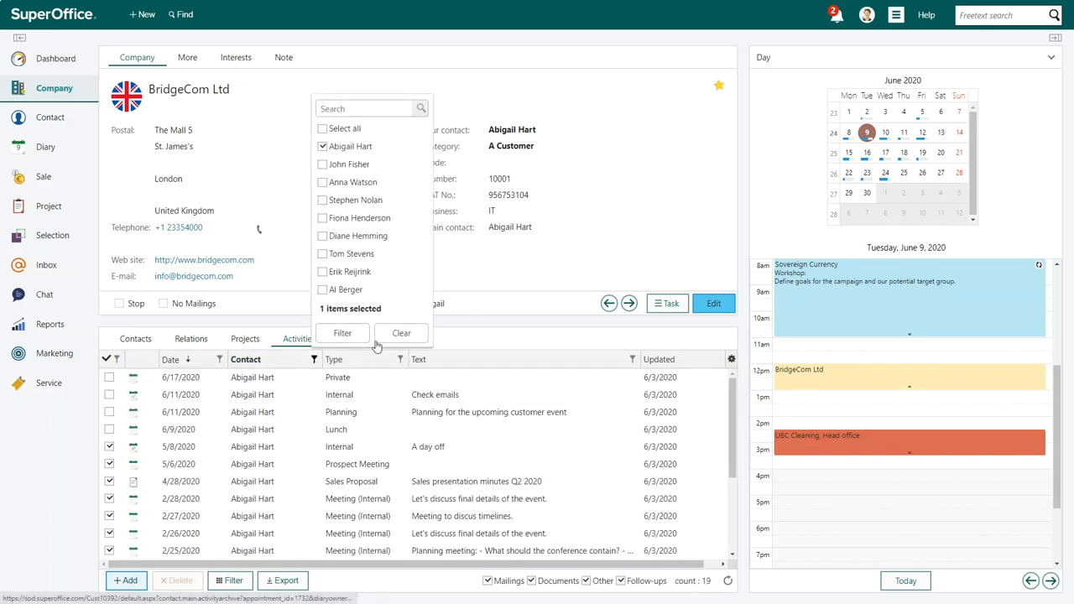